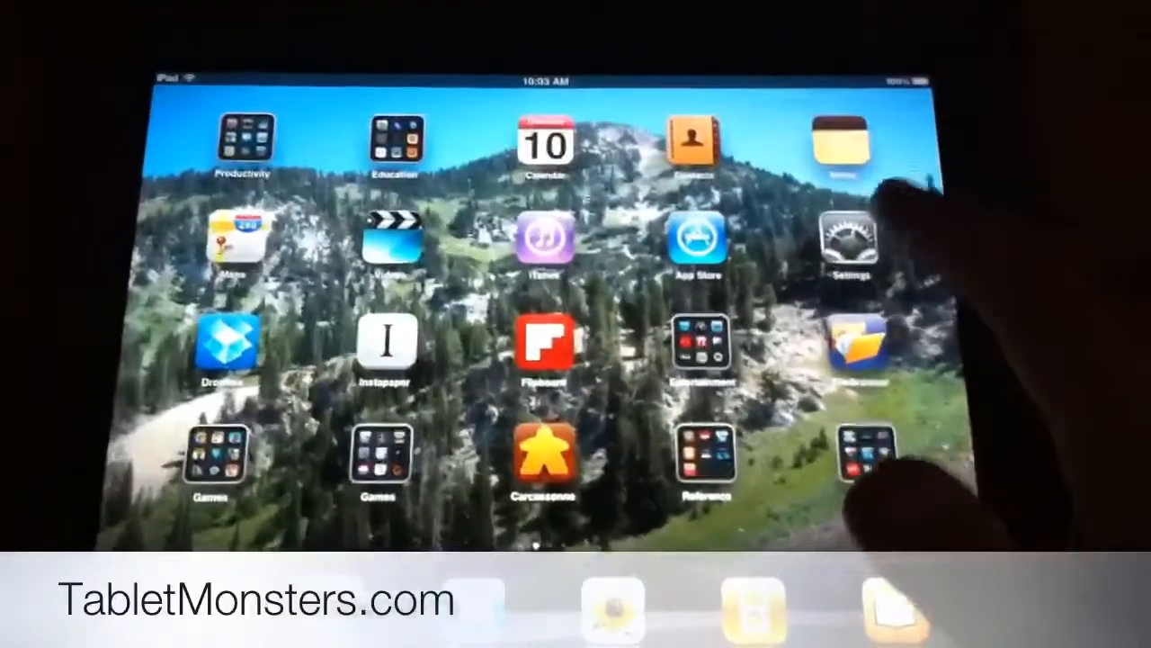
# Launch Settings from the home screen to reach the General settings page.
pyautogui.click(845, 237)
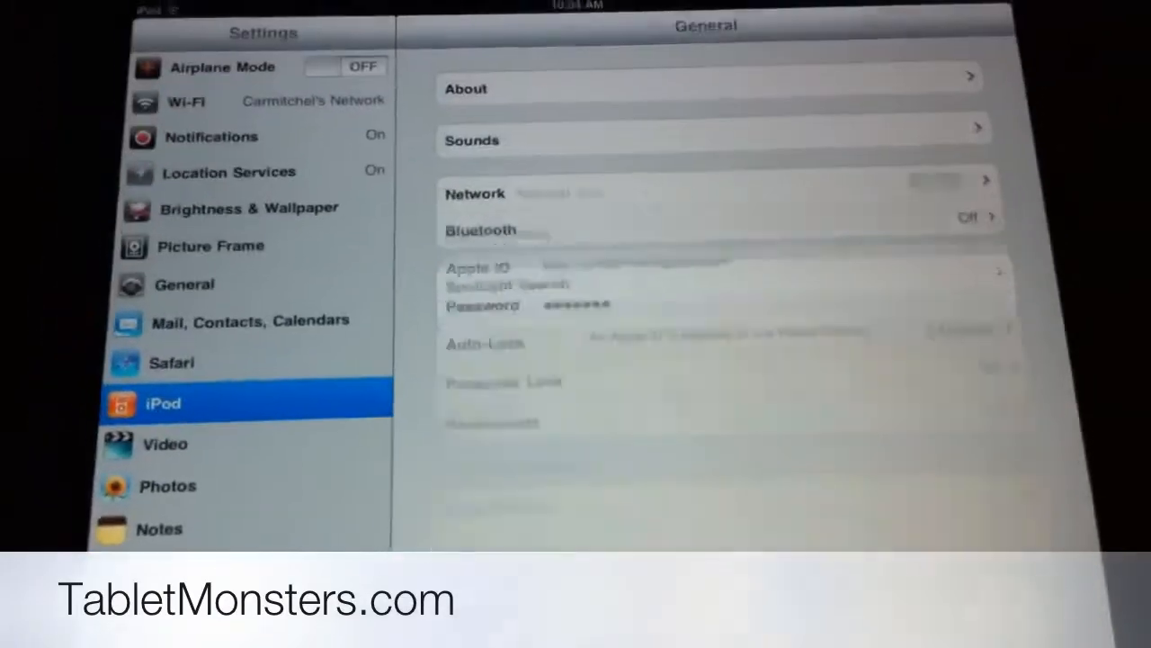
# Show the iPod settings page with its Home Sharing Apple ID and password fields.
pyautogui.click(162, 403)
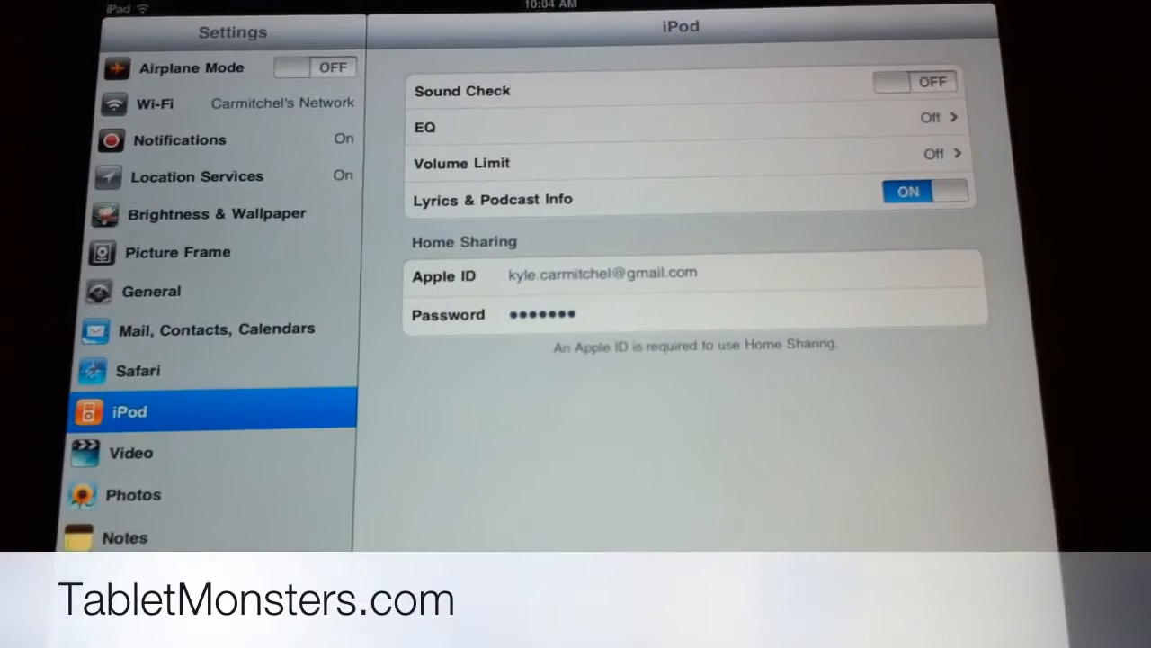
# Leave Settings for the iPod app and choose another computer's shared library under Home Sharing.
pyautogui.click(151, 292)
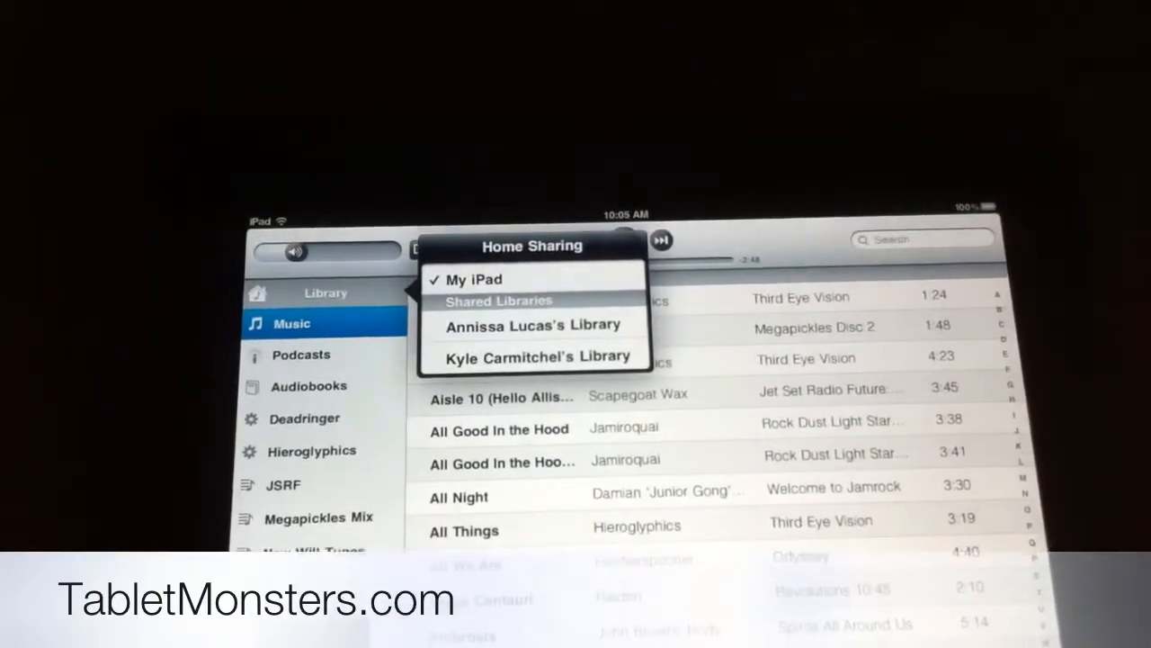
pyautogui.click(533, 313)
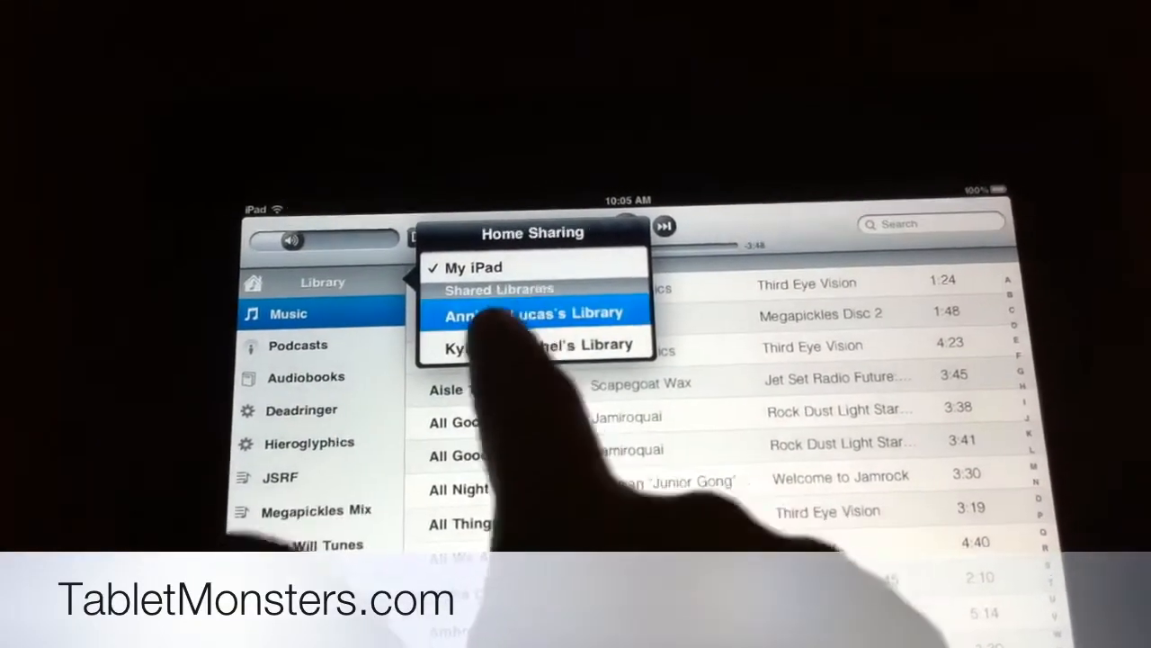
pyautogui.click(533, 313)
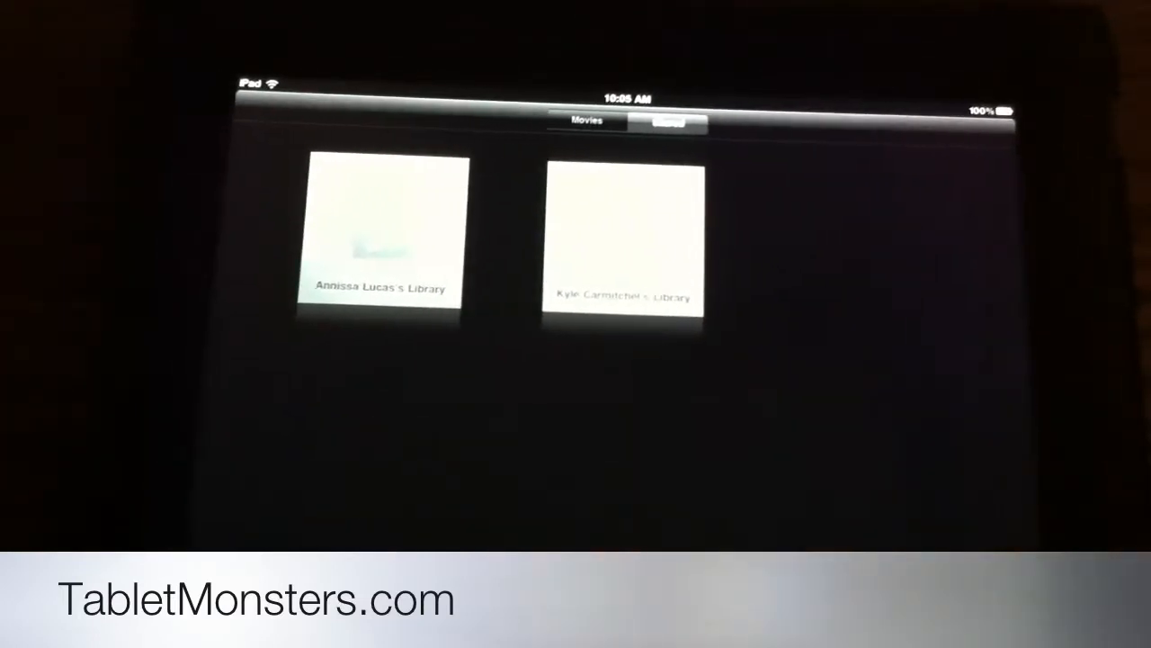
pyautogui.click(618, 237)
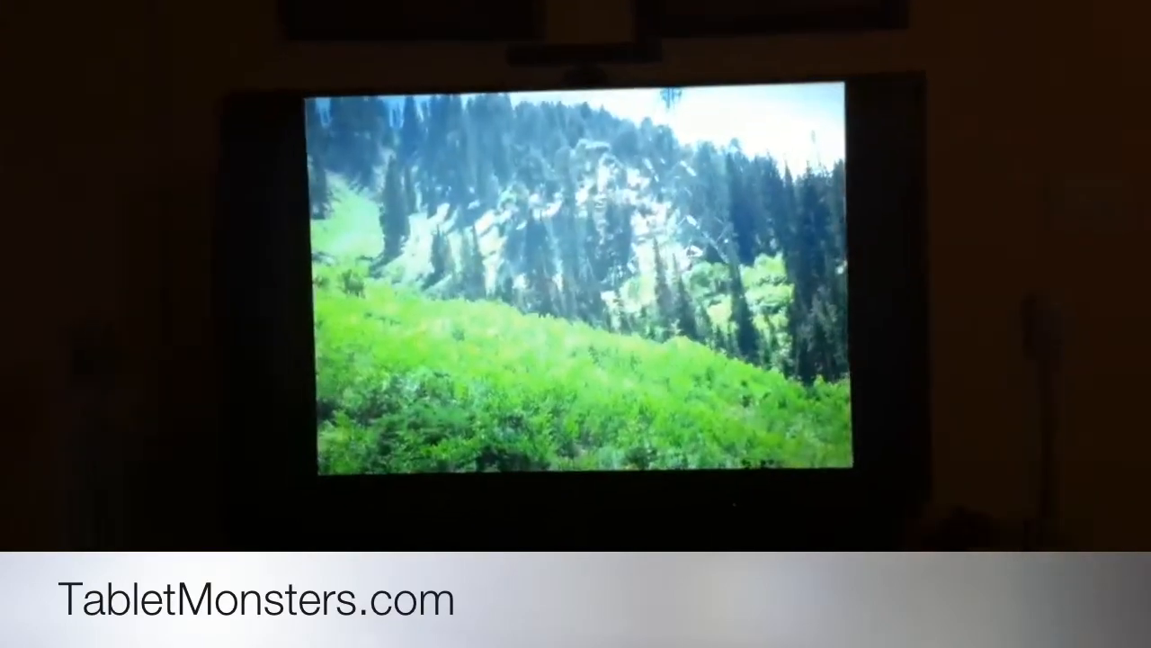
# Bring up the slideshow options over the mountain valley photo in Photos.
pyautogui.click(958, 49)
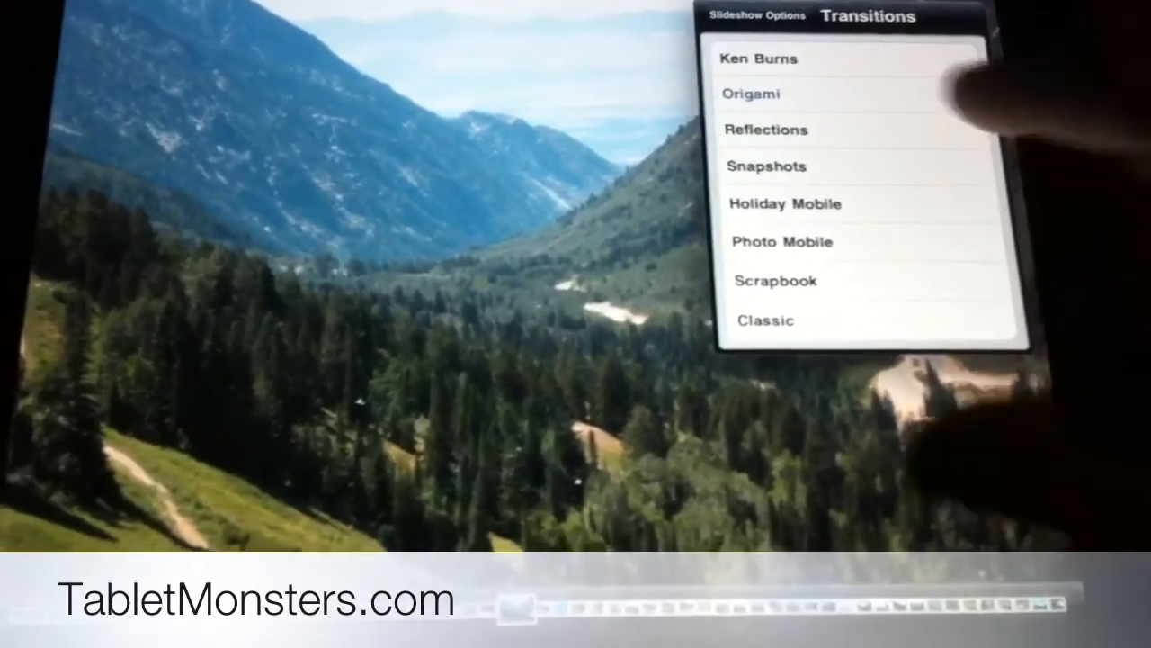
# Start the slideshow with the Origami transition and music on the Living Room Apple TV.
pyautogui.click(750, 93)
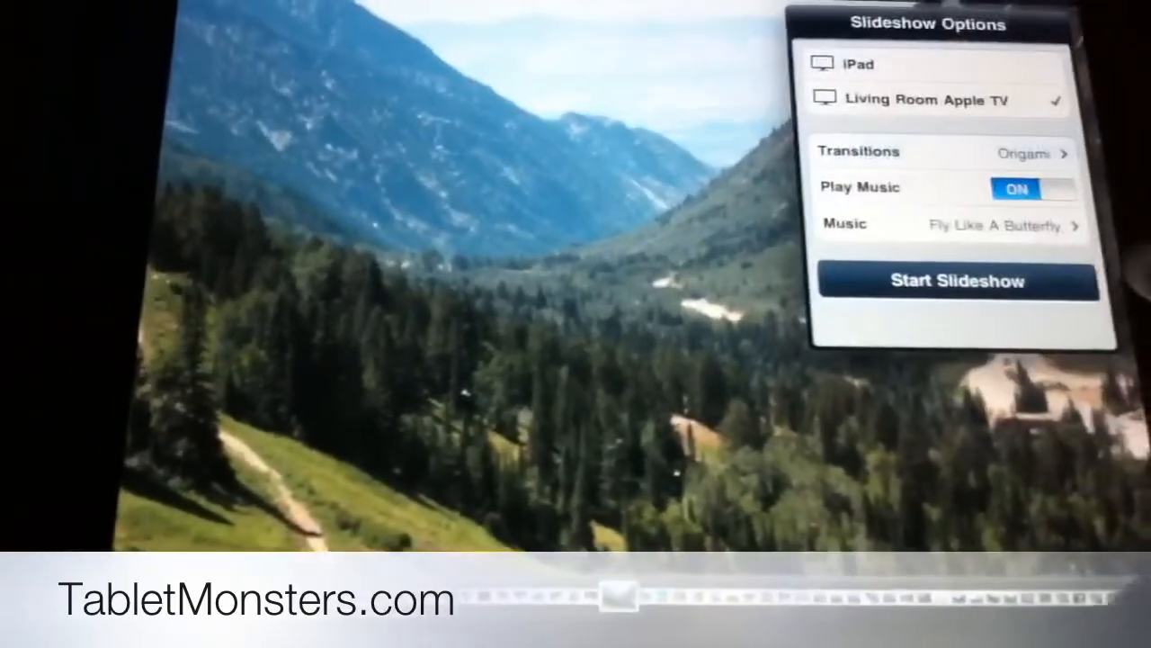
pyautogui.click(957, 281)
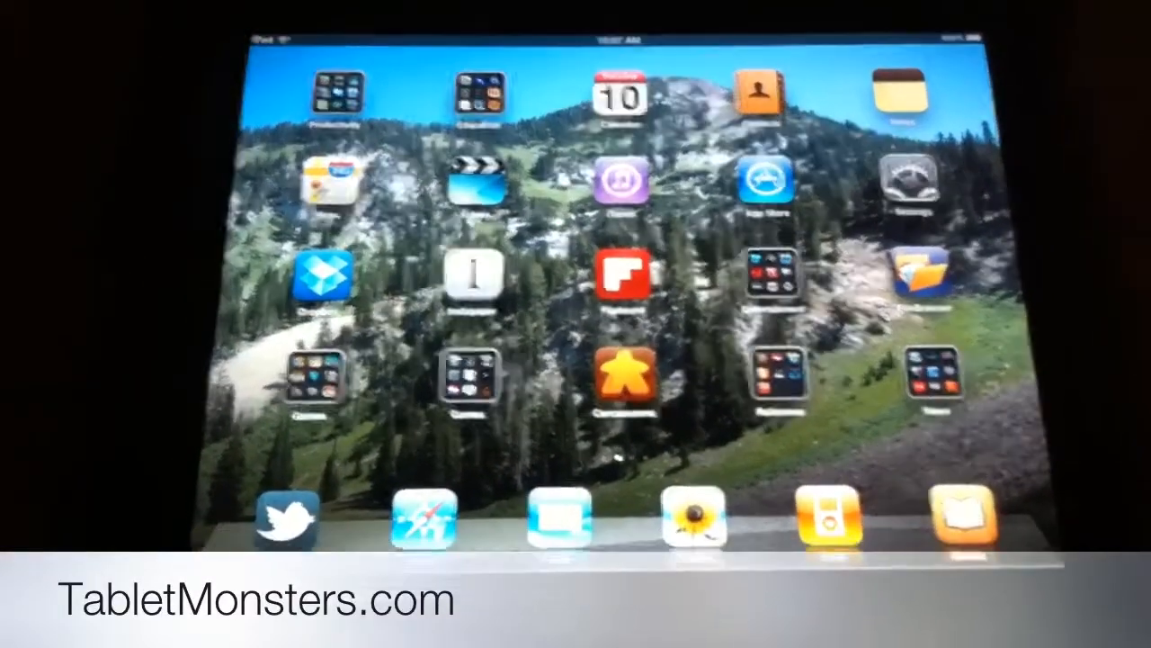
# Launch Flipboard and reach the Kami Retro article in the Google Reader section.
pyautogui.click(623, 274)
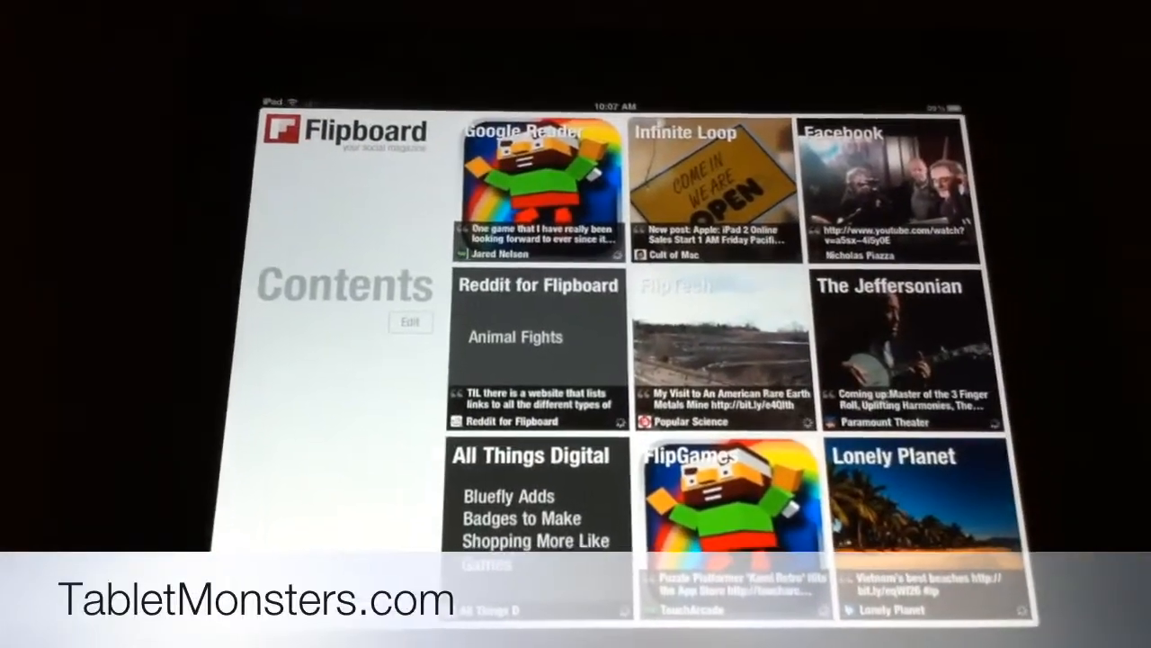
pyautogui.click(540, 189)
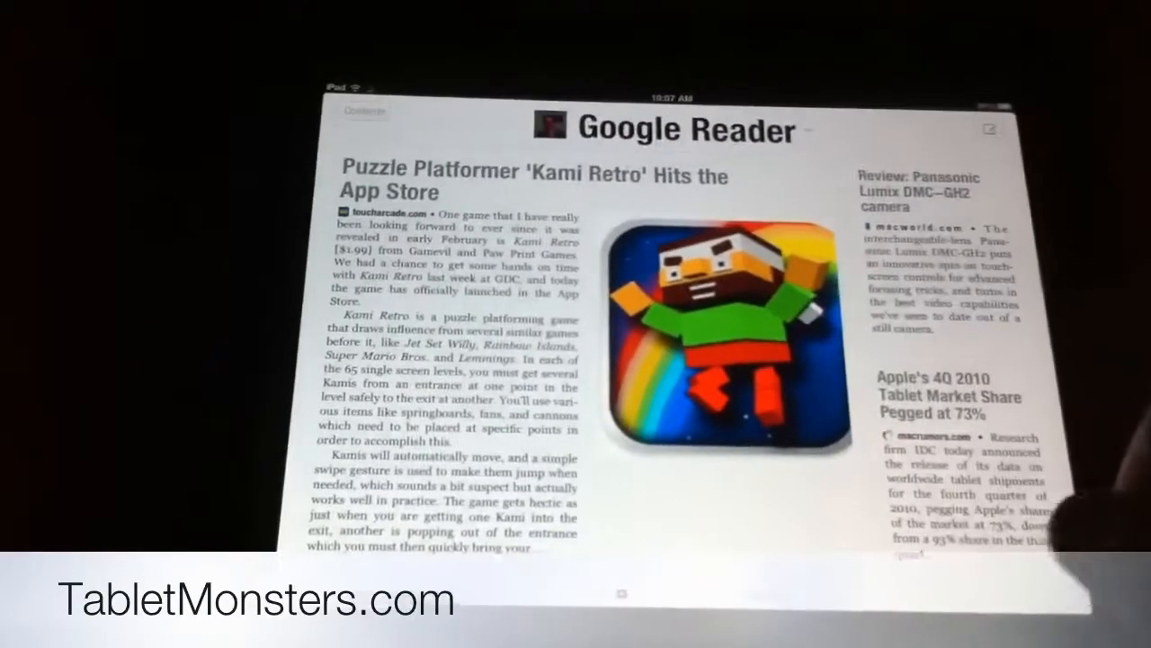
pyautogui.click(535, 183)
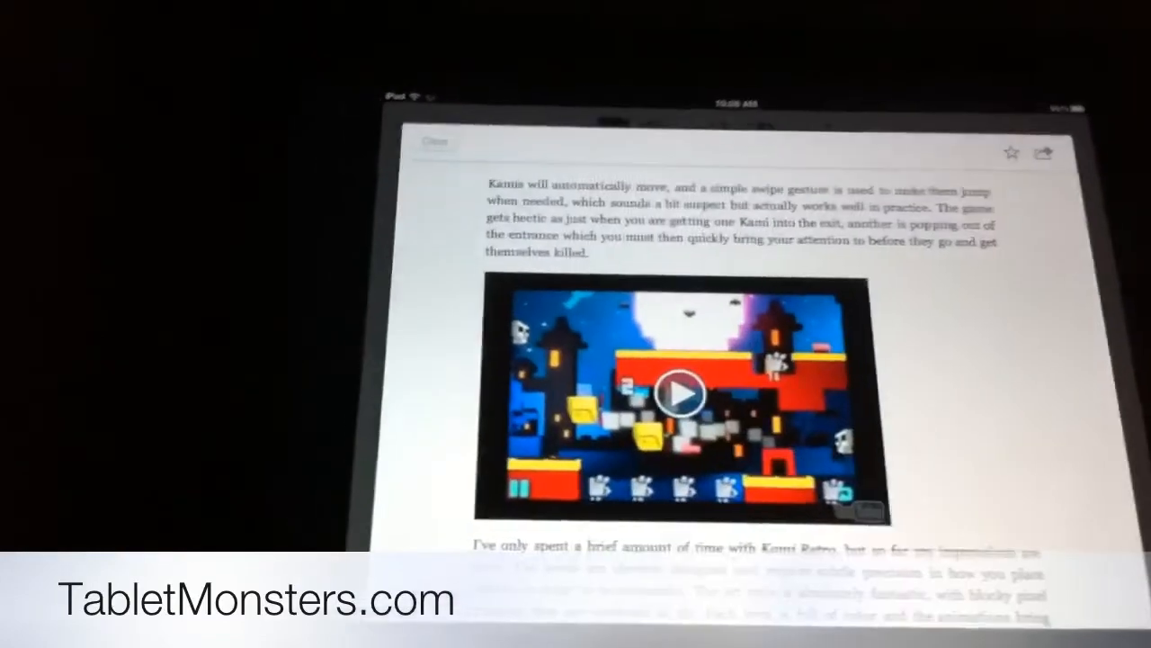
# Play the embedded game trailer and AirPlay it to the Living Room Apple TV.
pyautogui.click(688, 397)
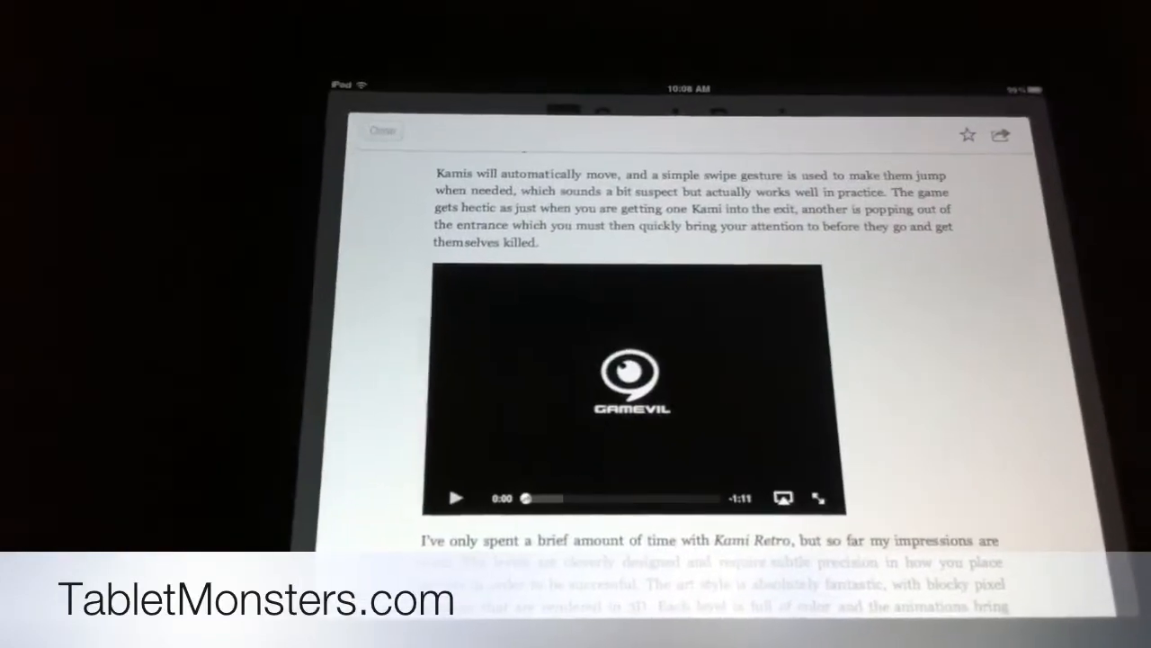
pyautogui.click(782, 497)
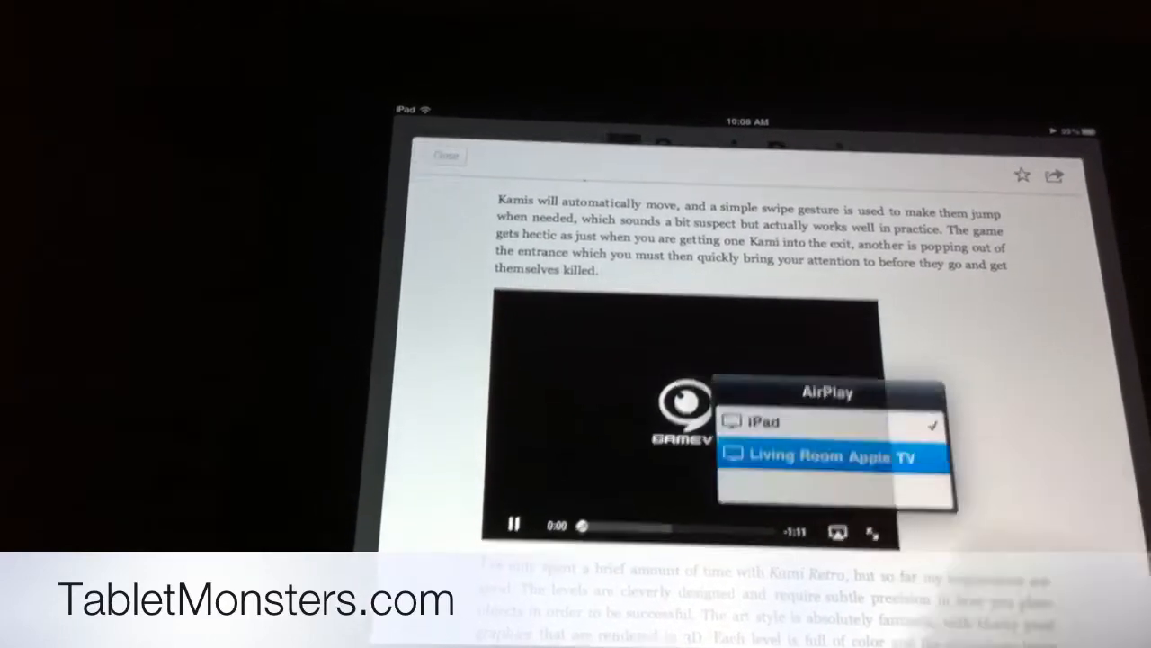
pyautogui.click(826, 453)
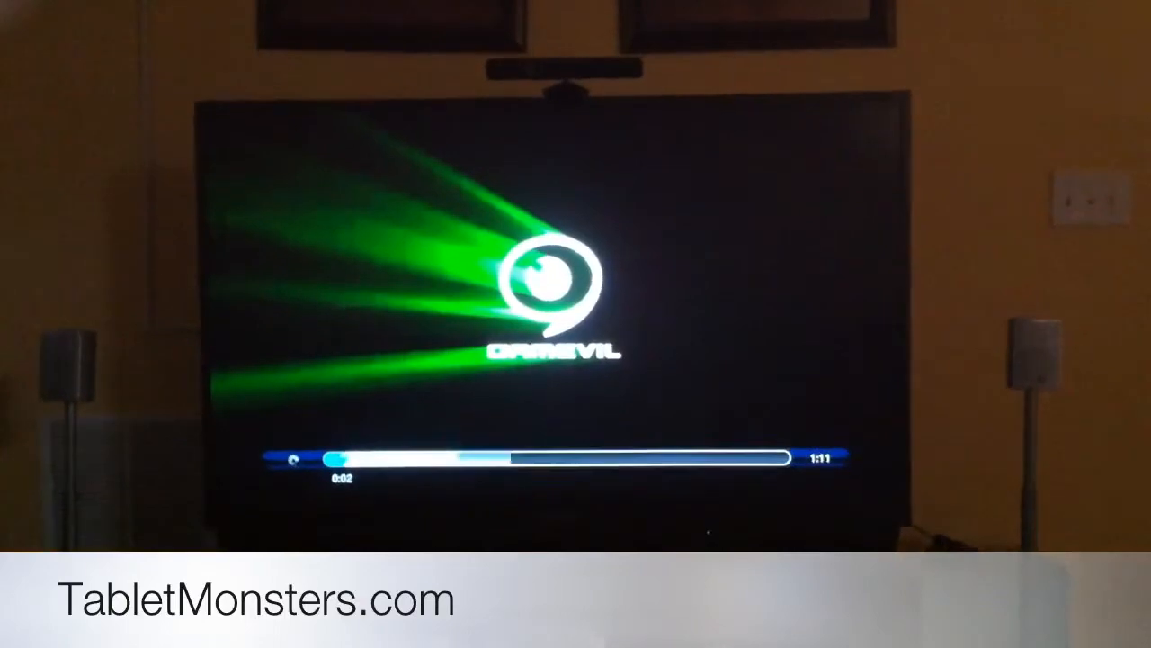